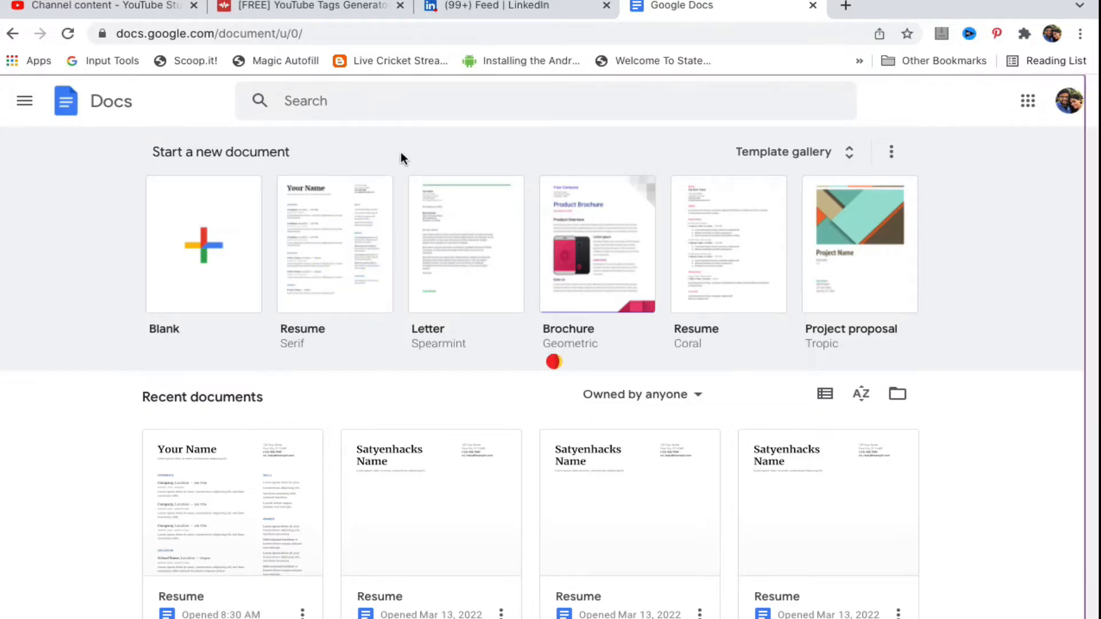
Create a new document titled 'Resume' from the Serif resume template
left_click(334, 244)
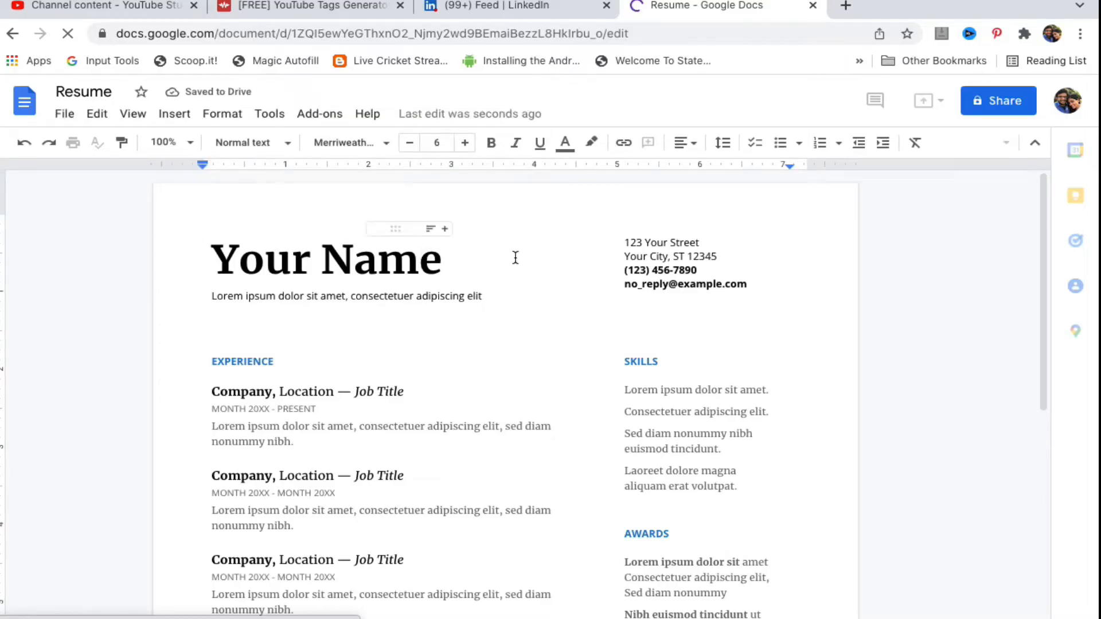
Replace 'Your' in the name heading with 'Satyenhacks'
left_click(24, 101)
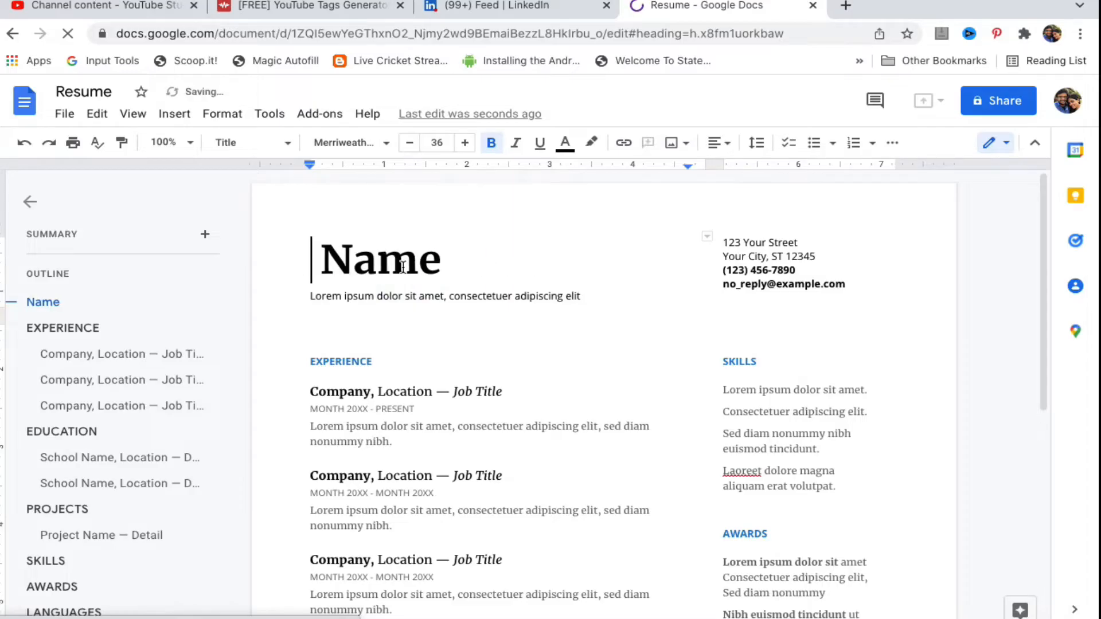
type("Satyenhacks")
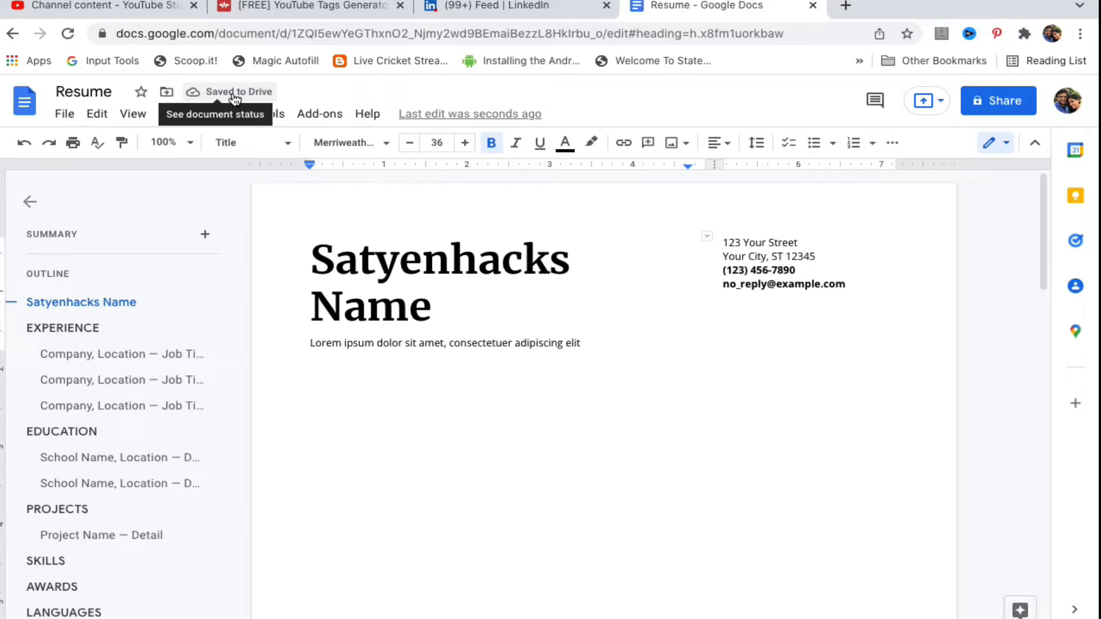
mouse_move(251, 220)
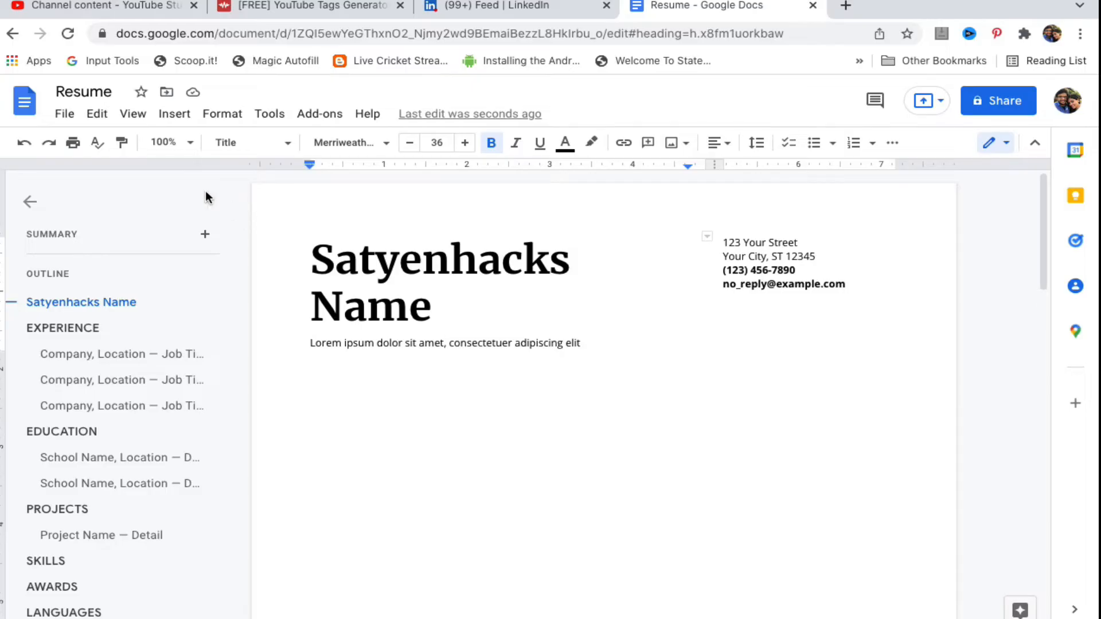
Show the File > Download submenu listing Word, PDF and plain text formats
left_click(64, 114)
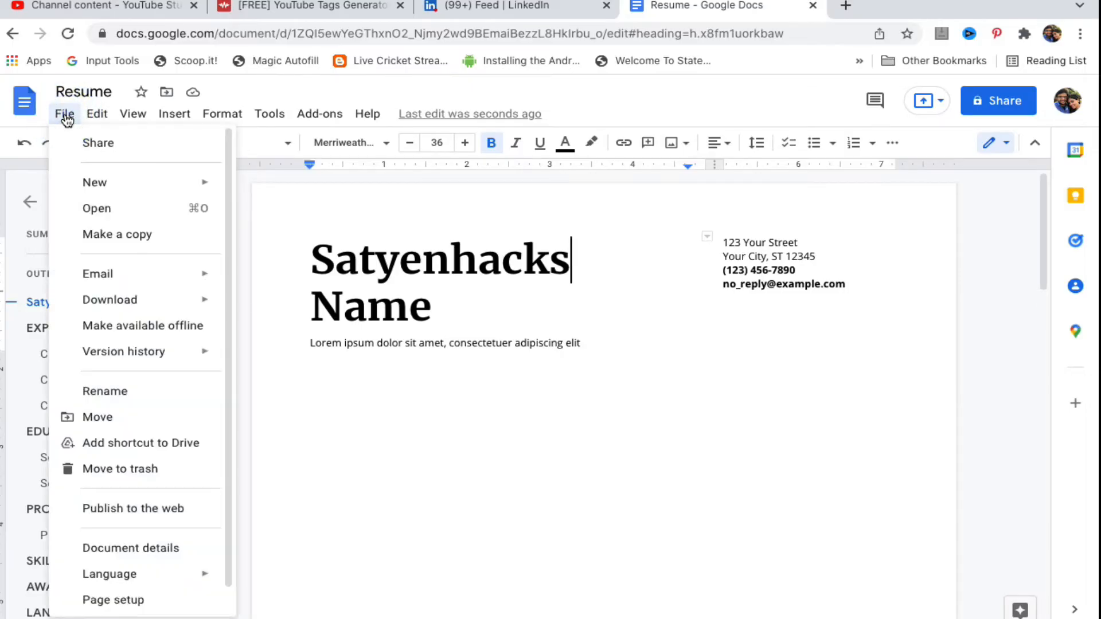
mouse_move(97, 273)
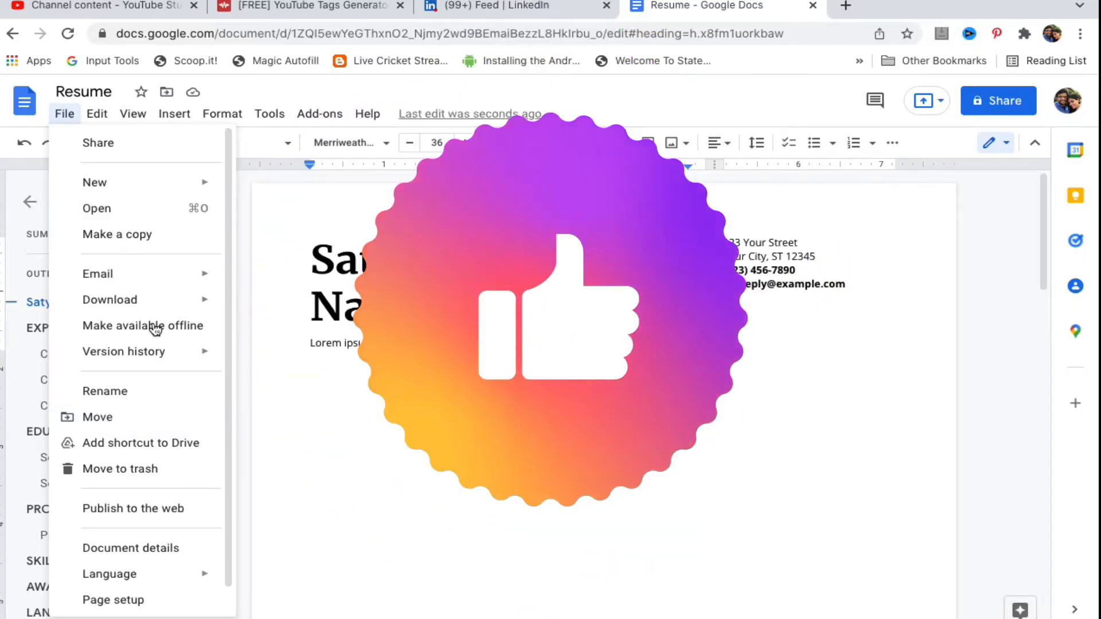
left_click(109, 300)
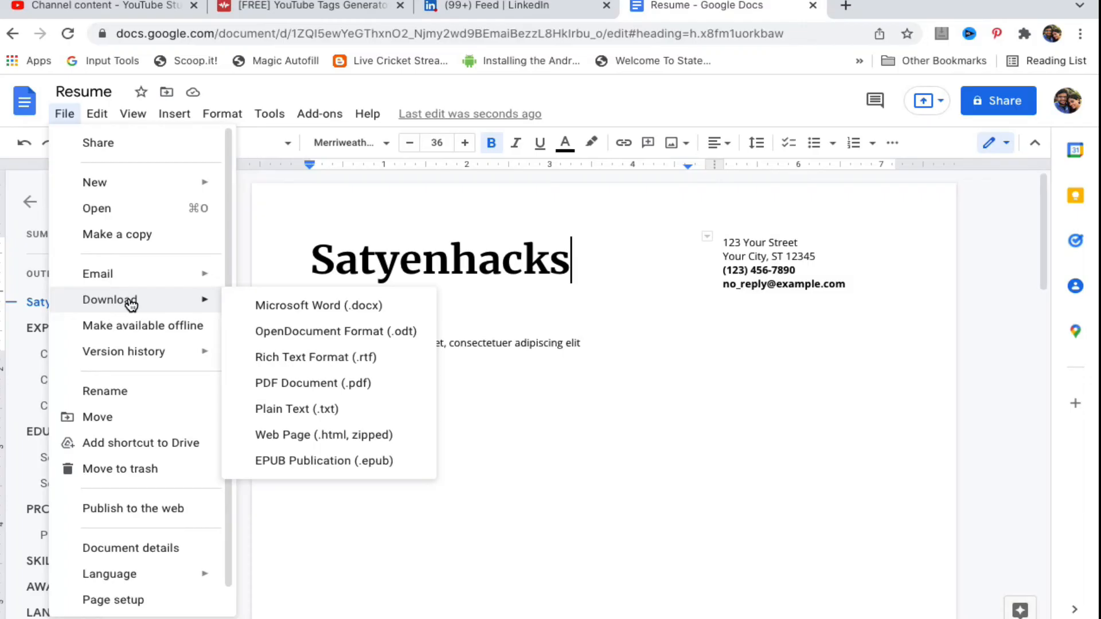
mouse_move(302, 306)
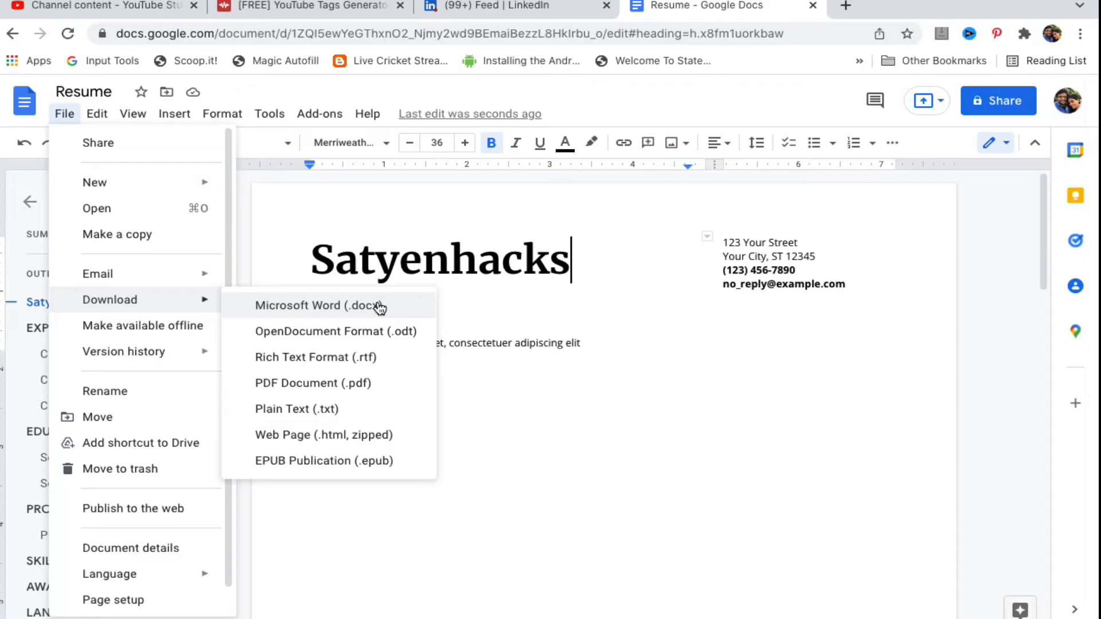
mouse_move(328, 317)
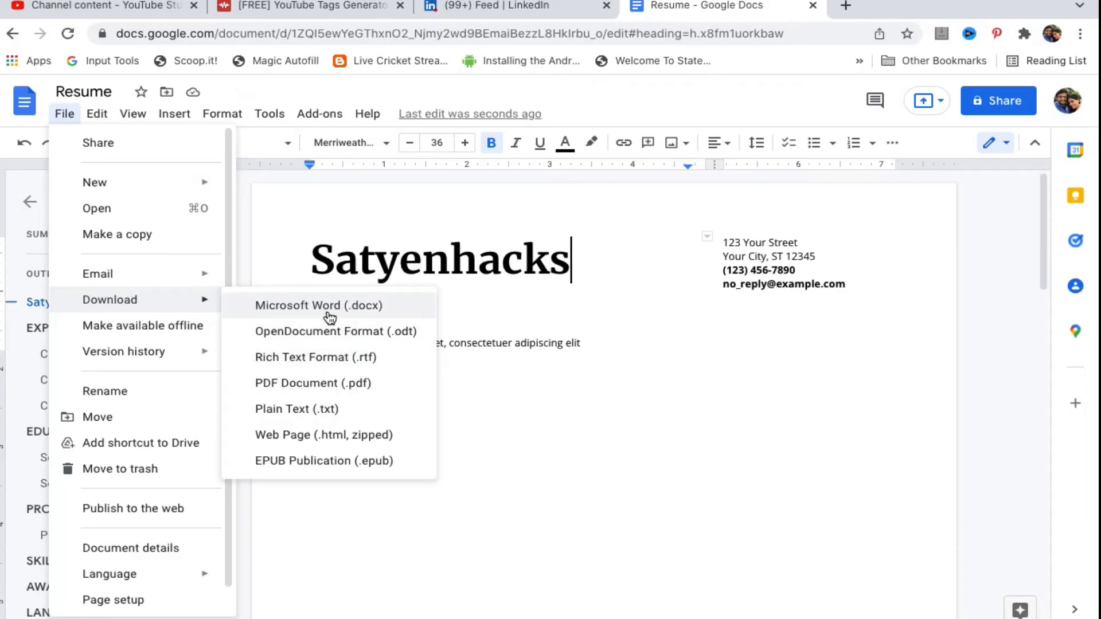